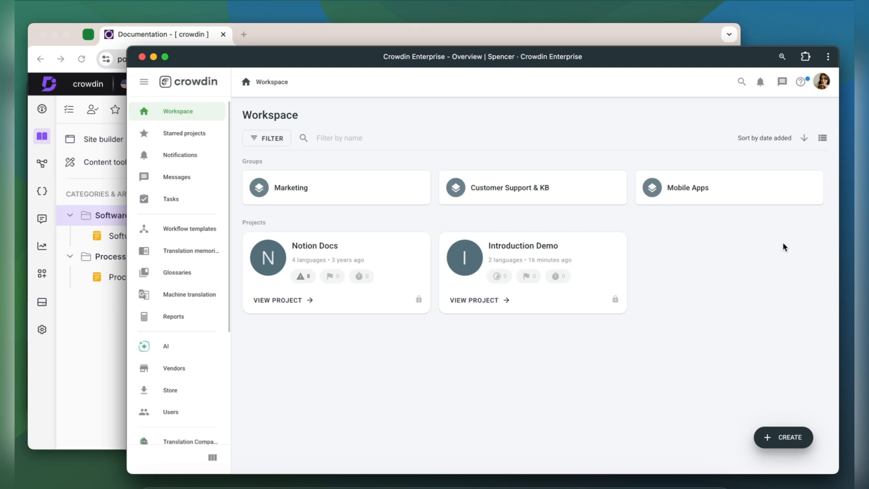
{"action": "mouse_move", "coordinate": [495, 187]}
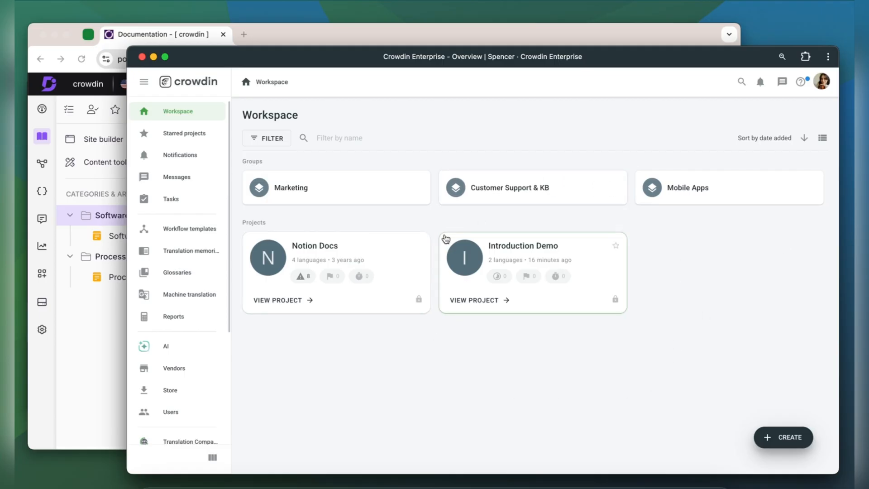
- Filter the Store's applications by 'docume' so Document360 is listed
{"action": "left_click", "coordinate": [171, 390]}
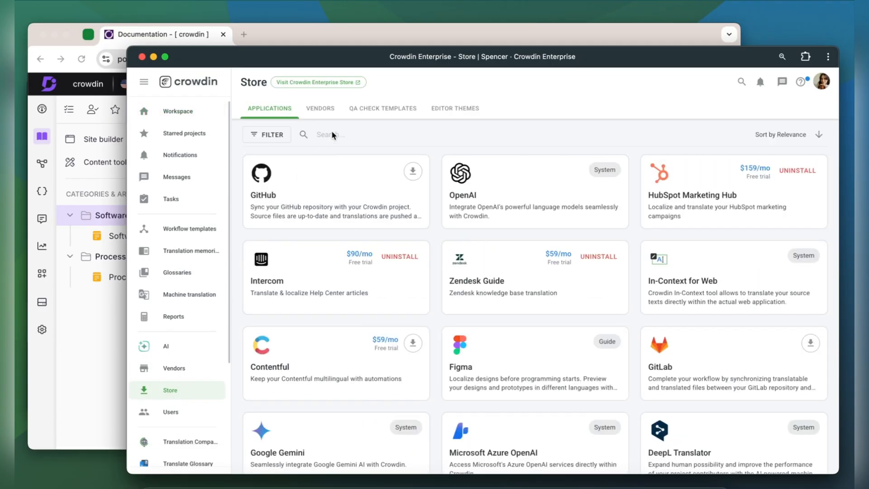
{"action": "type", "text": "docume"}
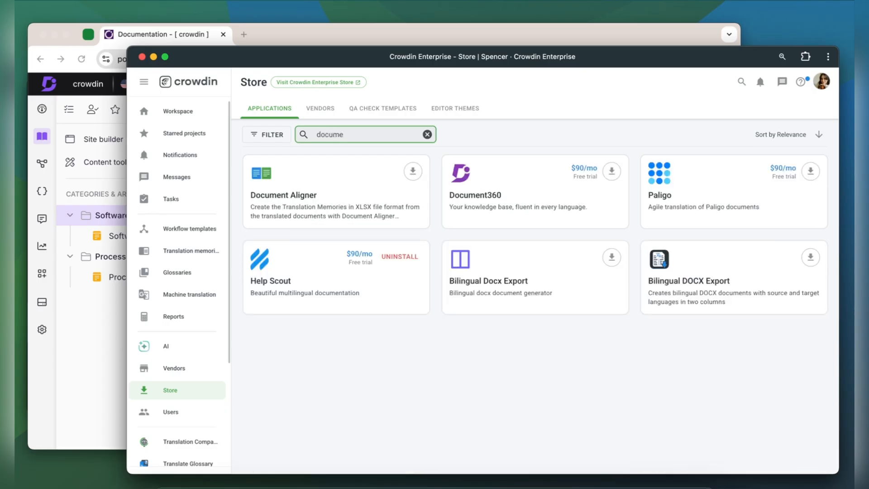
- Install the Document360 app into the Introduction Demo project and reach its login prompt
{"action": "left_click", "coordinate": [612, 170]}
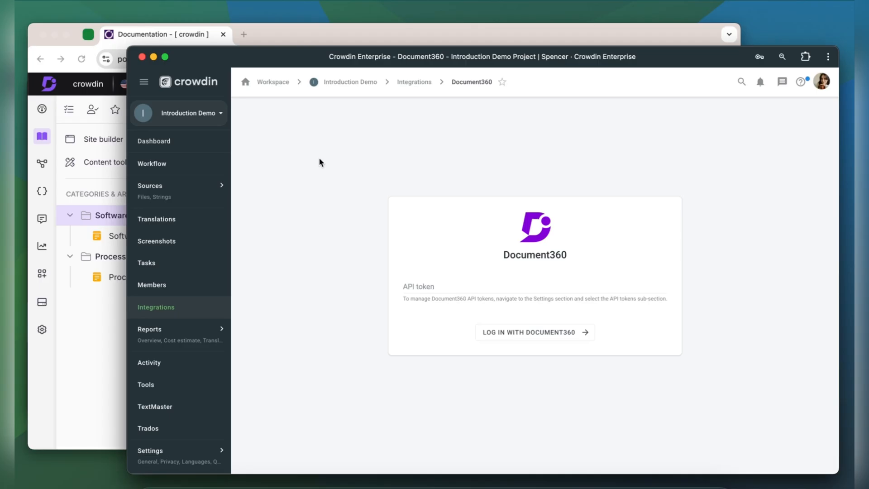
{"action": "mouse_move", "coordinate": [352, 308]}
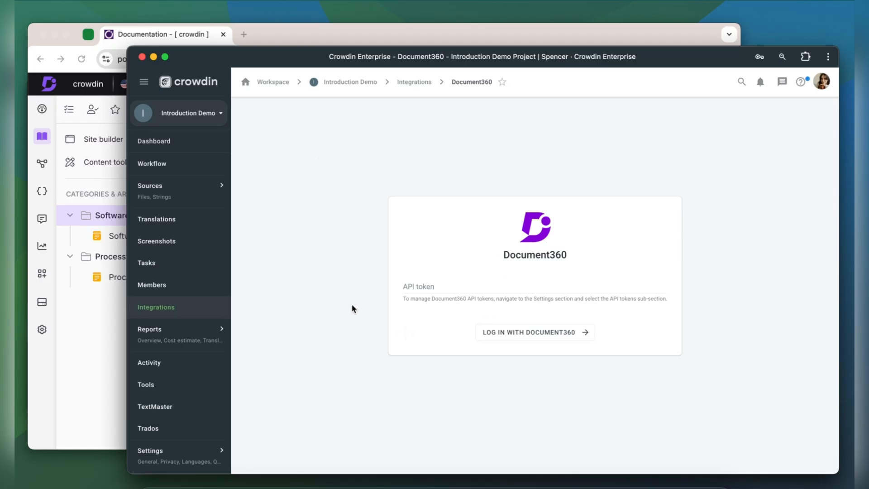
{"action": "mouse_move", "coordinate": [456, 336]}
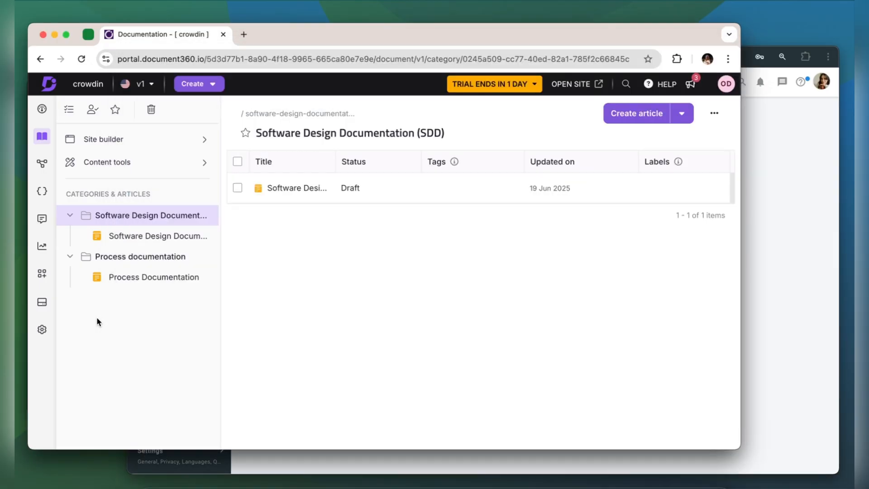
- Create a Document360 API token named TEST allowing GET, POST, PUT and DELETE
{"action": "left_click", "coordinate": [42, 330]}
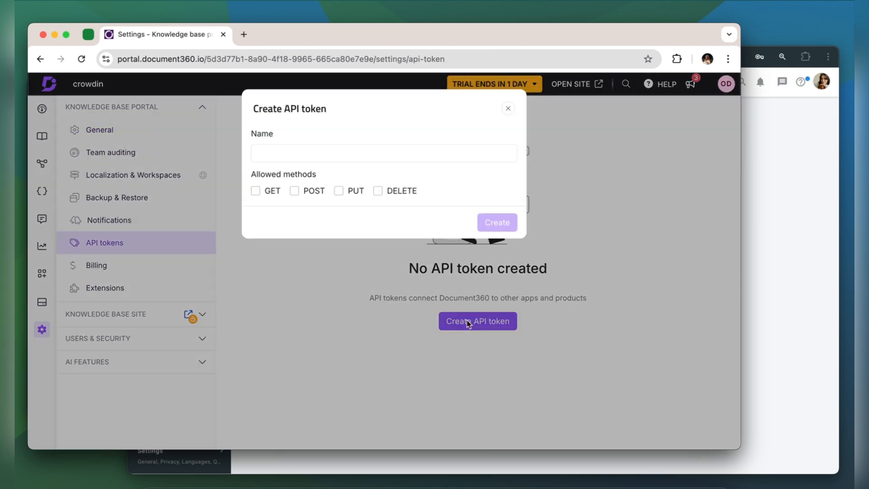
{"action": "type", "text": "TE"}
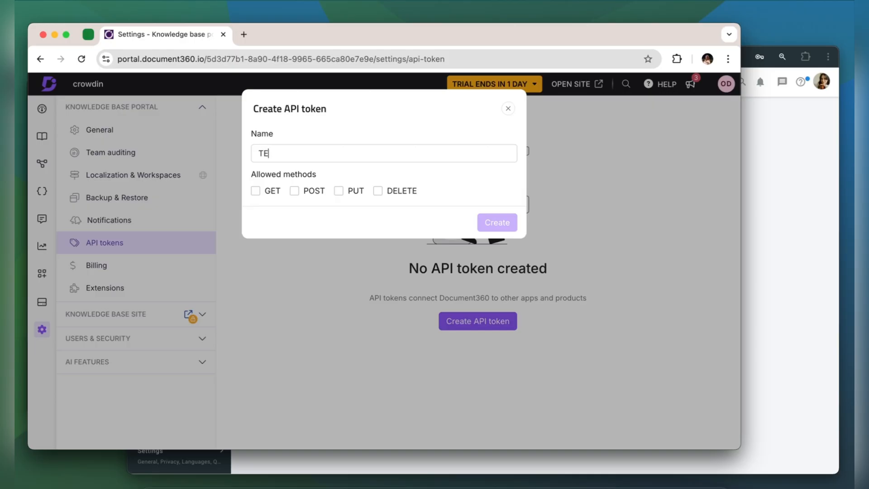
{"action": "left_click", "coordinate": [255, 190]}
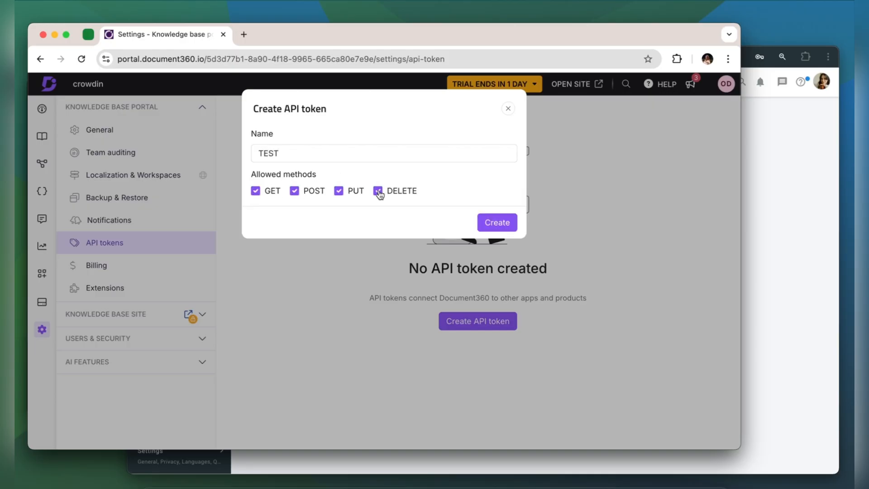
{"action": "left_click", "coordinate": [497, 222]}
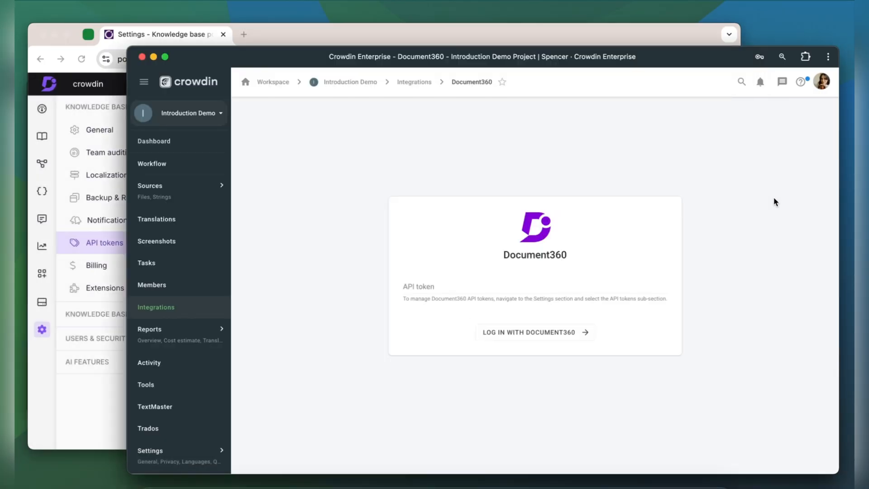
- Log in to Document360 with the API token so the v1 and v1-api folders appear
{"action": "left_click", "coordinate": [533, 332]}
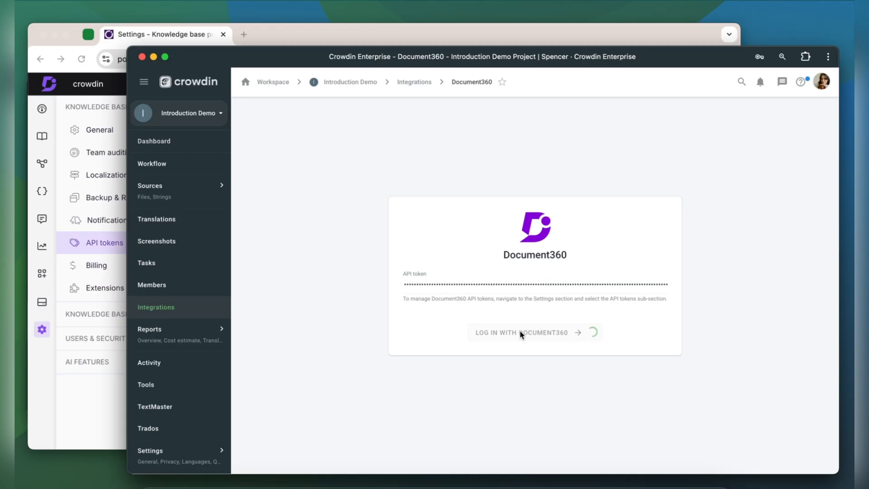
{"action": "left_click", "coordinate": [521, 332]}
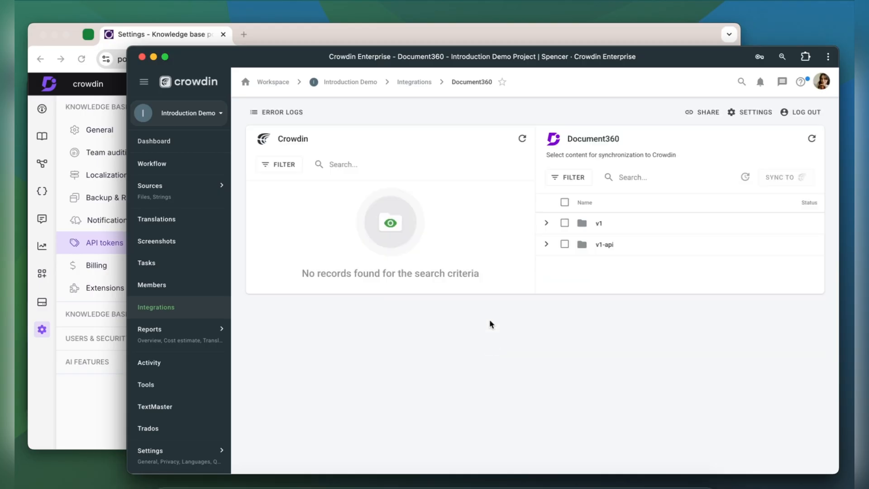
{"action": "mouse_move", "coordinate": [586, 177]}
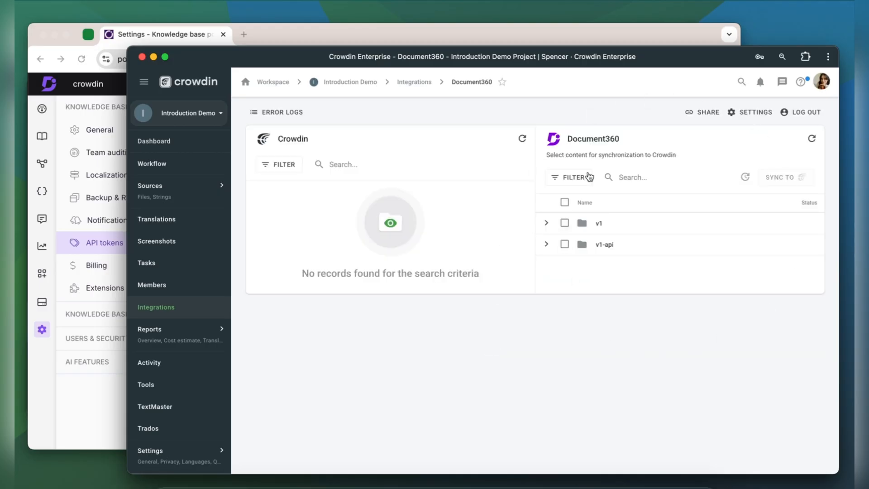
{"action": "mouse_move", "coordinate": [615, 361]}
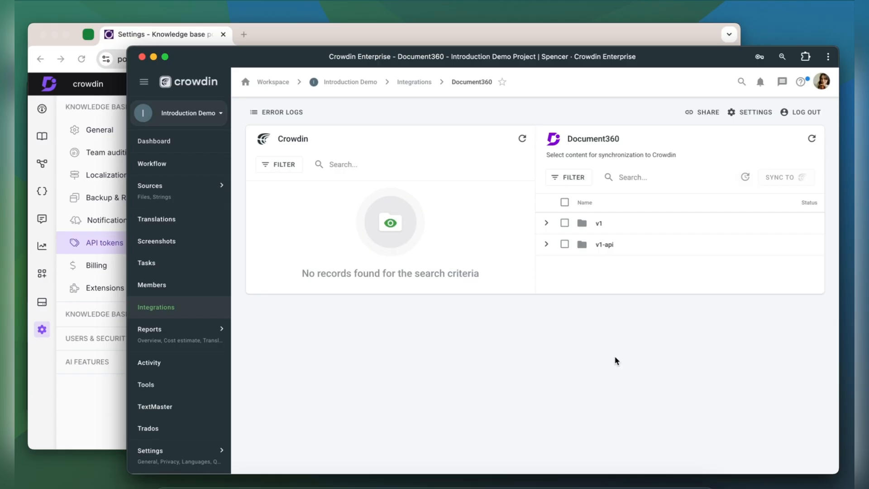
{"action": "mouse_move", "coordinate": [329, 85]}
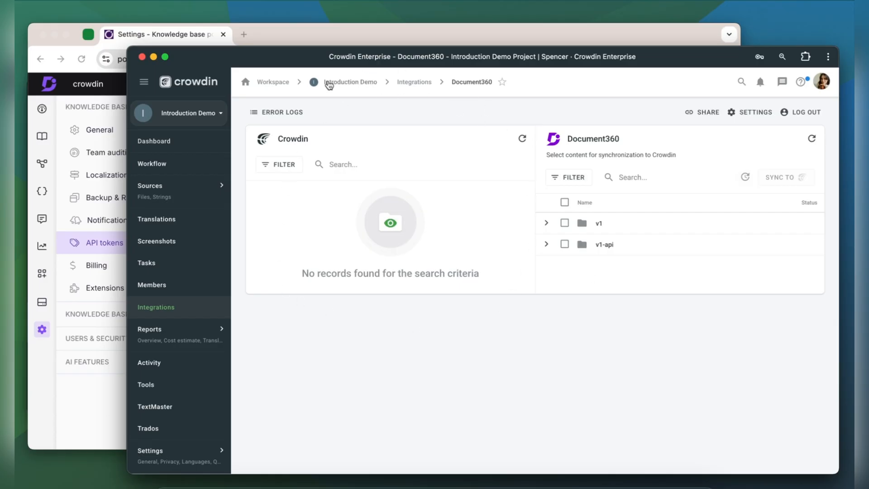
{"action": "mouse_move", "coordinate": [454, 337]}
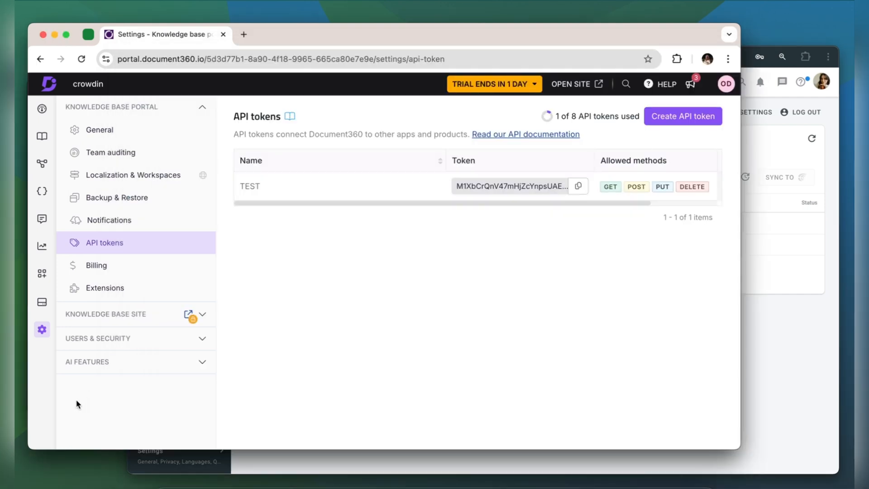
- In Localization & Workspaces, start adding French as a language to the v1 workspace
{"action": "left_click", "coordinate": [133, 174]}
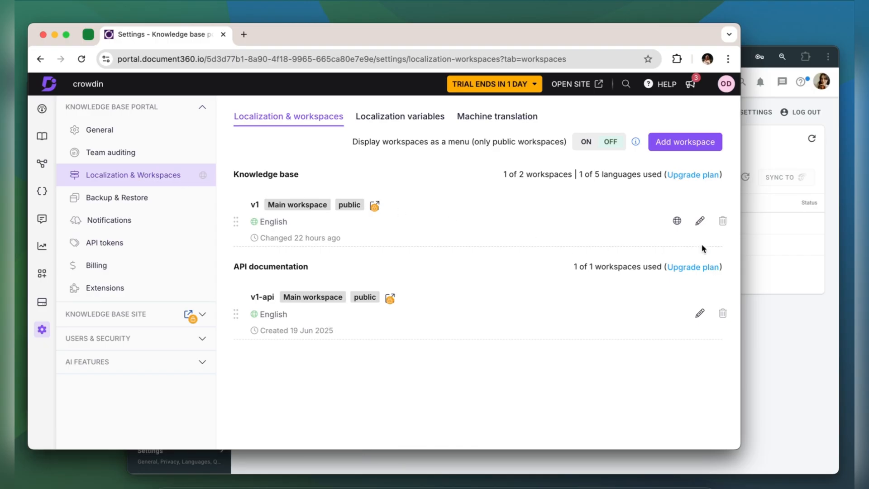
{"action": "left_click", "coordinate": [677, 221]}
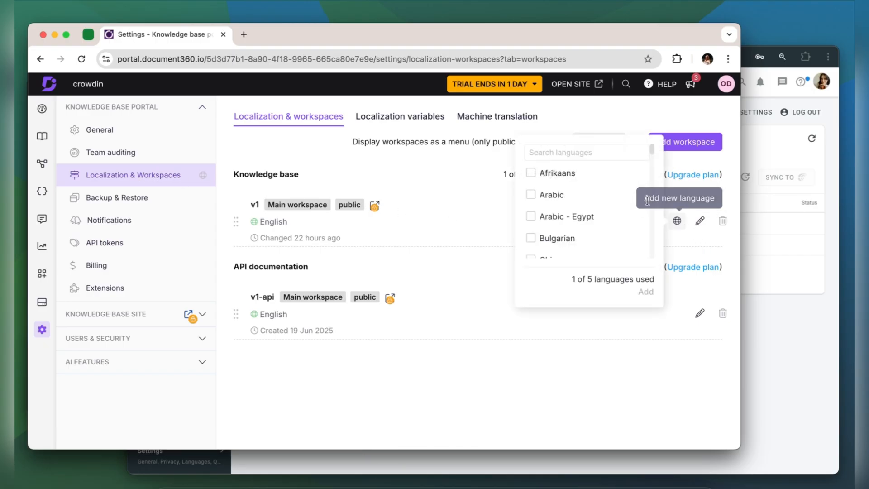
{"action": "type", "text": "fr"}
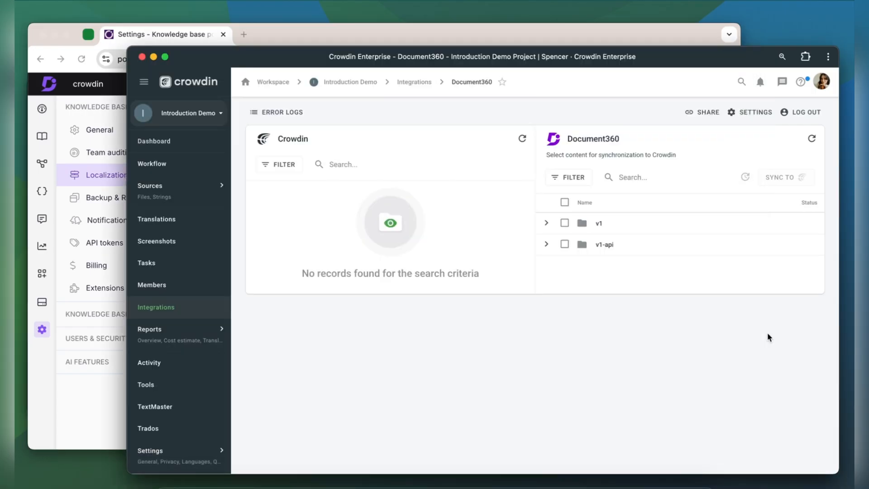
- Save the integration's General Settings with French mapped to Document360's French language
{"action": "left_click", "coordinate": [755, 112]}
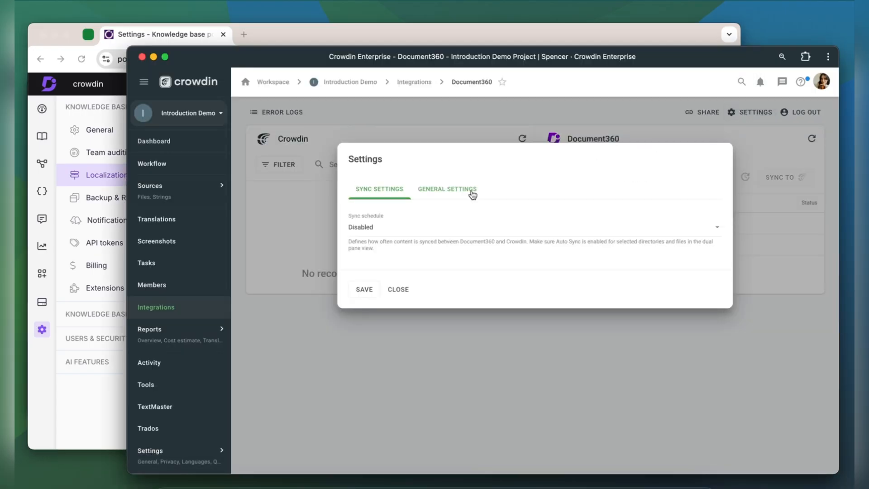
{"action": "left_click", "coordinate": [447, 188]}
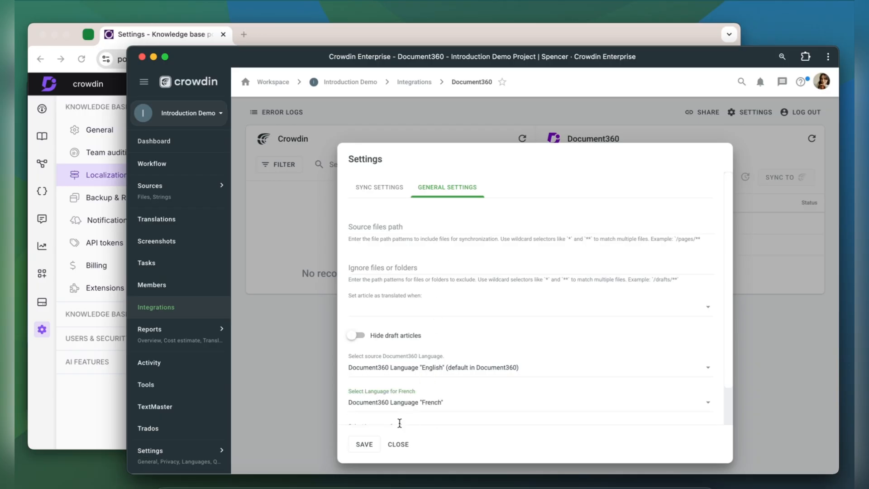
{"action": "left_click", "coordinate": [364, 443]}
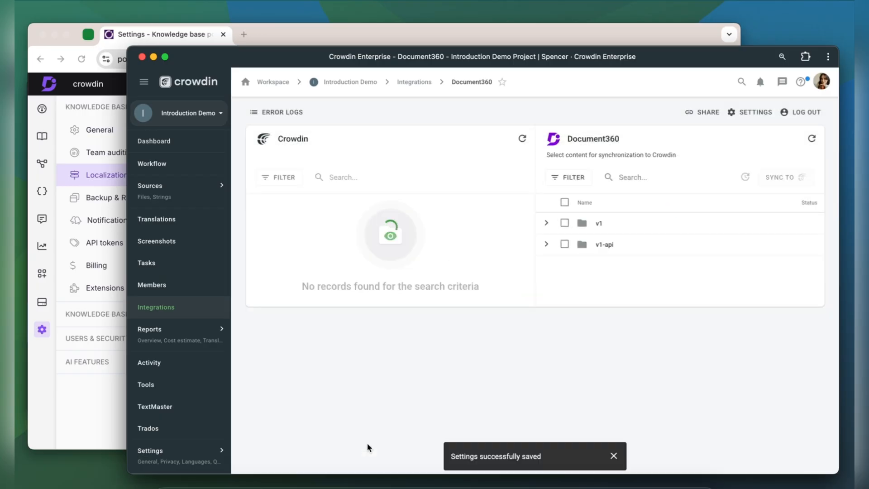
{"action": "left_click", "coordinate": [367, 163]}
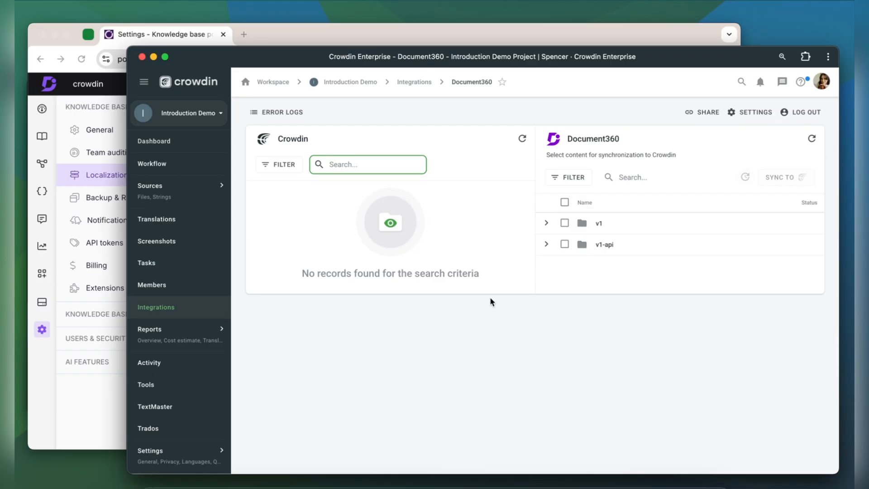
- Select the Process Documentation article under v1 and sync it to Crowdin
{"action": "left_click", "coordinate": [547, 223]}
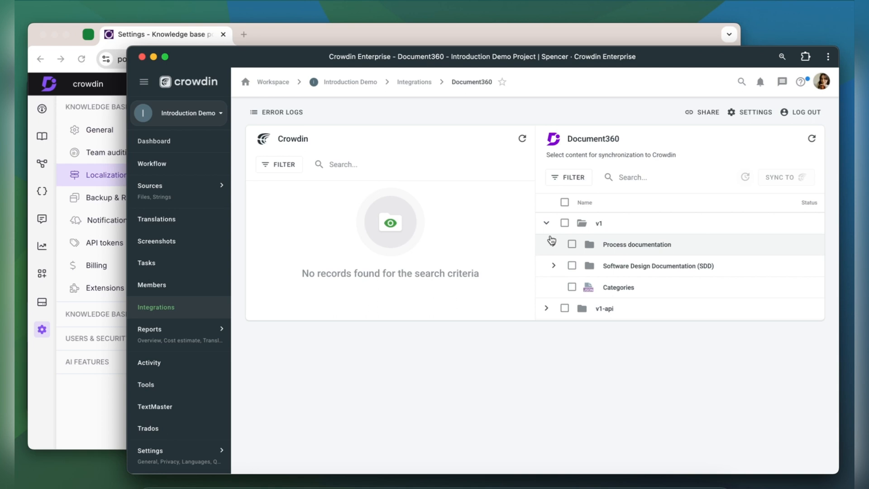
{"action": "left_click", "coordinate": [550, 240]}
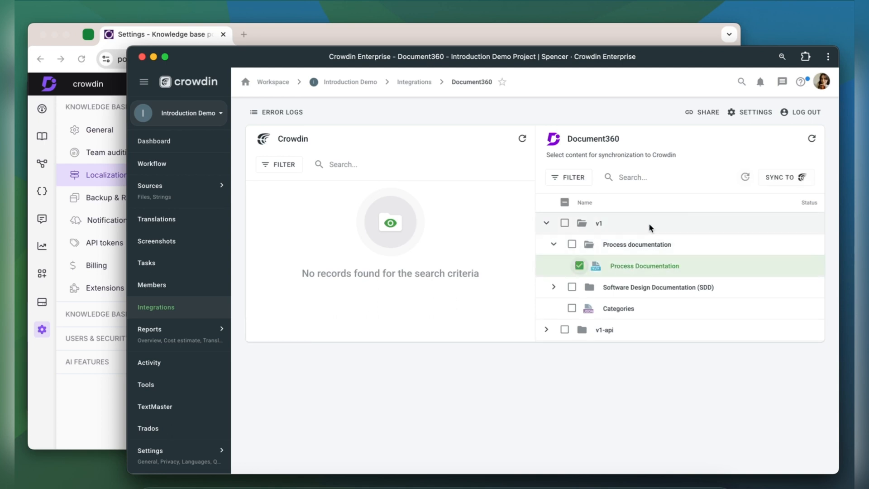
{"action": "left_click", "coordinate": [786, 177]}
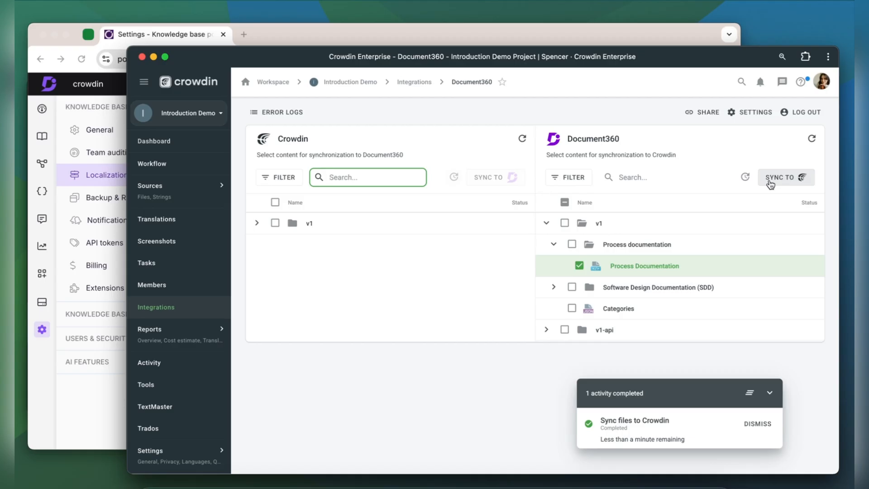
{"action": "mouse_move", "coordinate": [651, 189]}
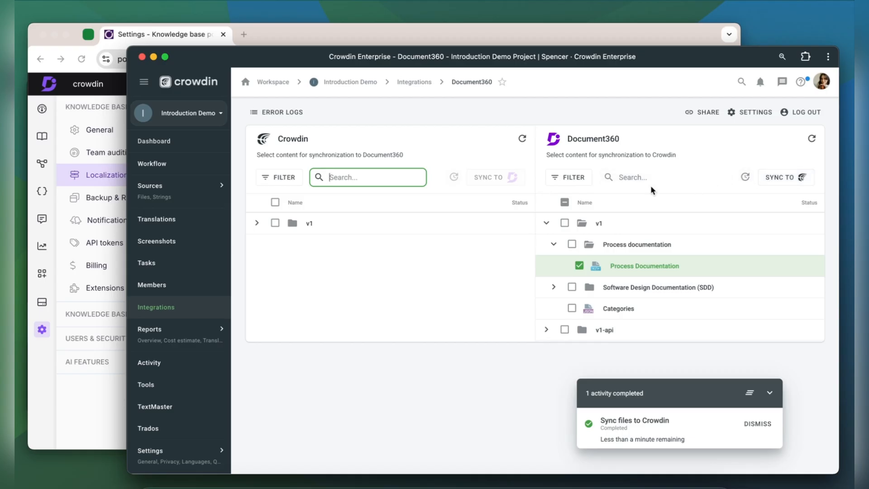
- Expand the synced file in Crowdin to show French and German at 100%
{"action": "left_click", "coordinate": [257, 223]}
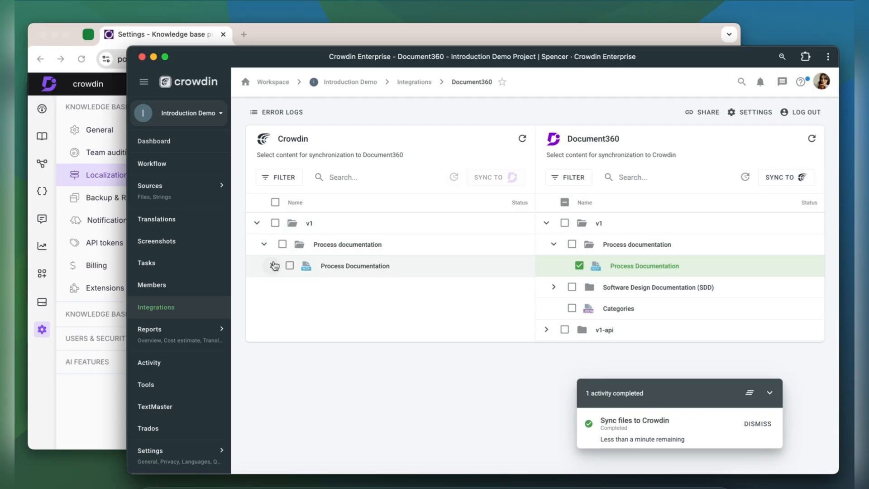
{"action": "left_click", "coordinate": [275, 266]}
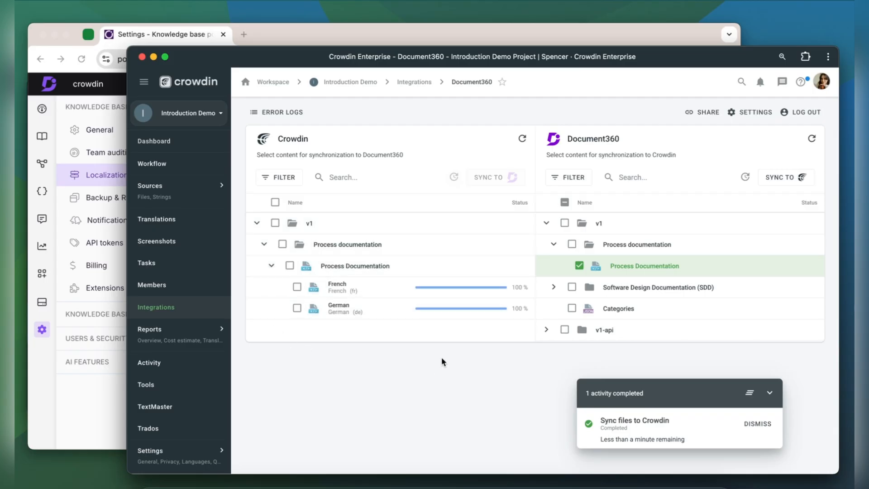
{"action": "mouse_move", "coordinate": [358, 363]}
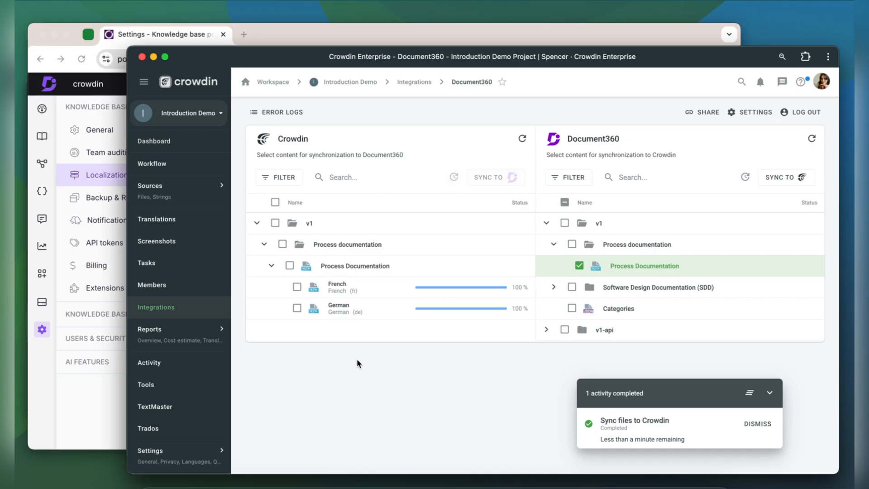
- From the dashboard, review the French Process Documentation translation in the editor's Preview
{"action": "left_click", "coordinate": [153, 140]}
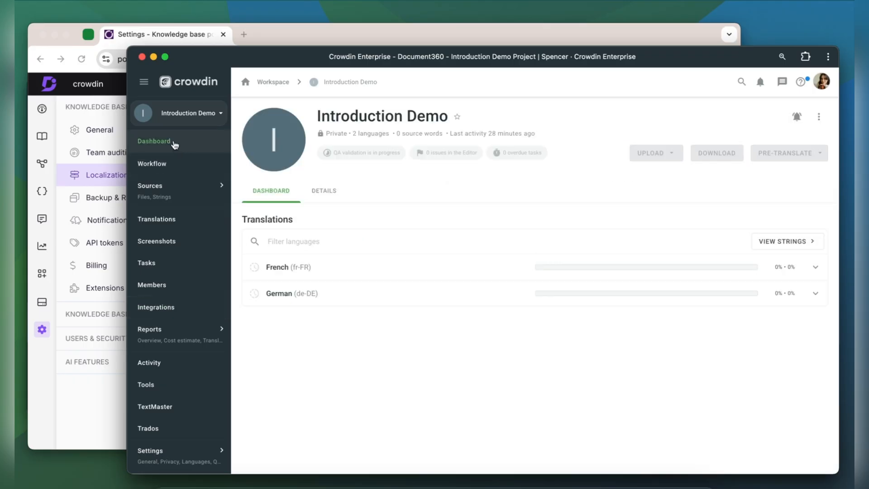
{"action": "left_click", "coordinate": [277, 267]}
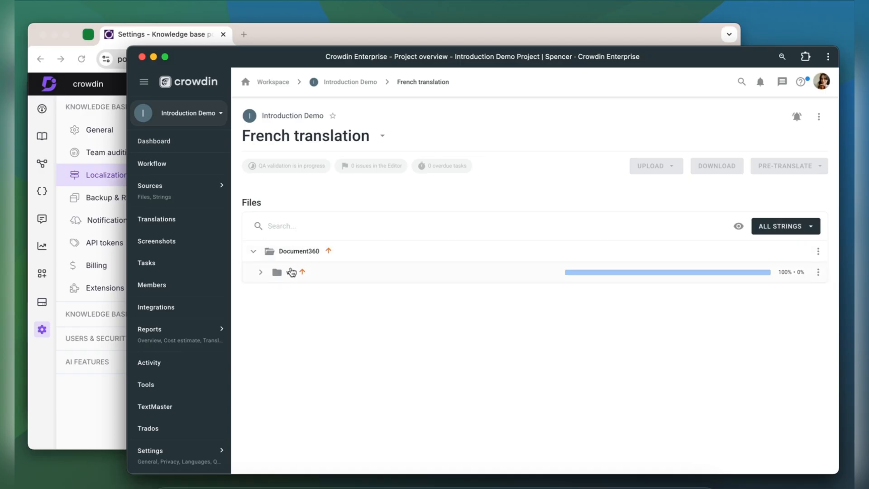
{"action": "left_click", "coordinate": [260, 271]}
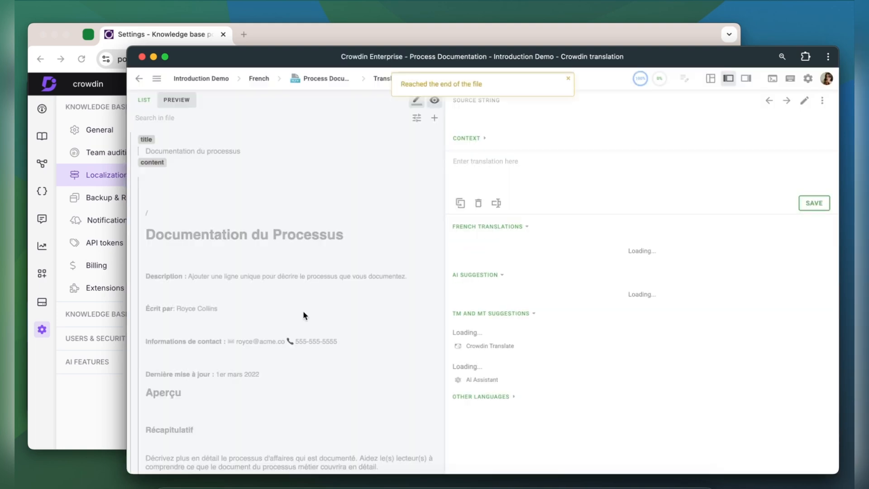
{"action": "scroll", "scroll_direction": "down", "scroll_amount": 3}
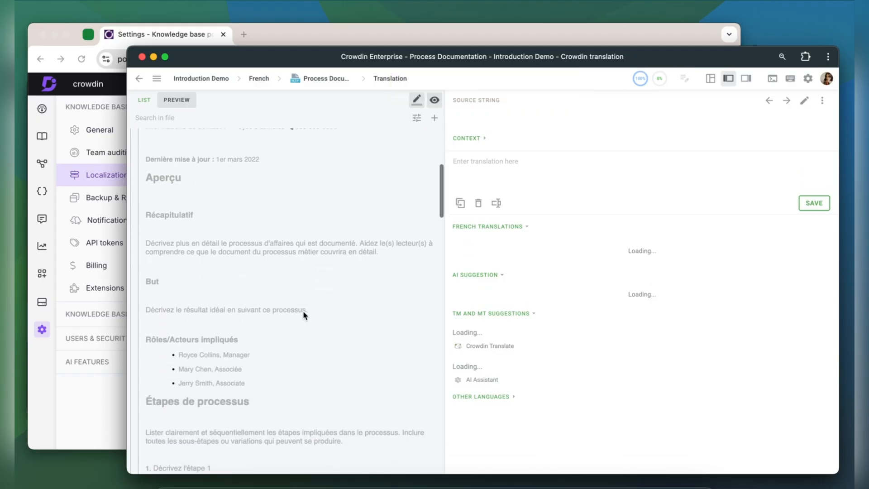
{"action": "scroll", "scroll_direction": "down", "scroll_amount": 3}
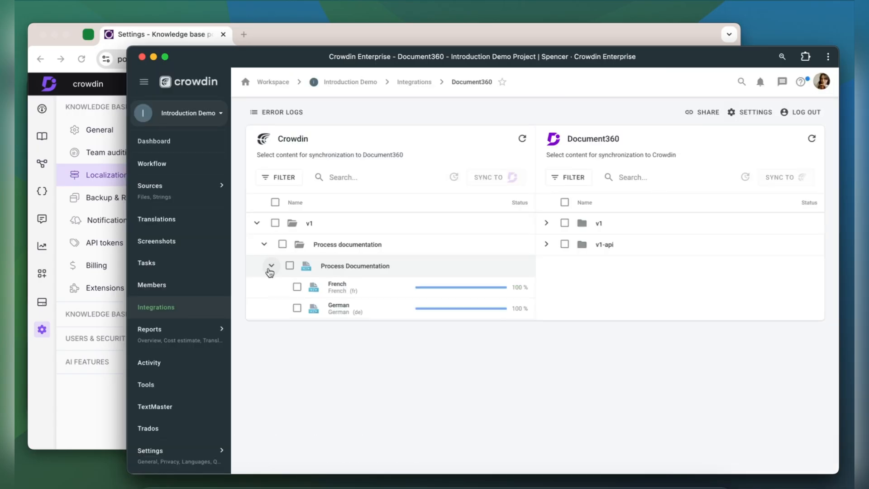
- Sync the French translation of Process Documentation back to Document360
{"action": "left_click", "coordinate": [297, 286]}
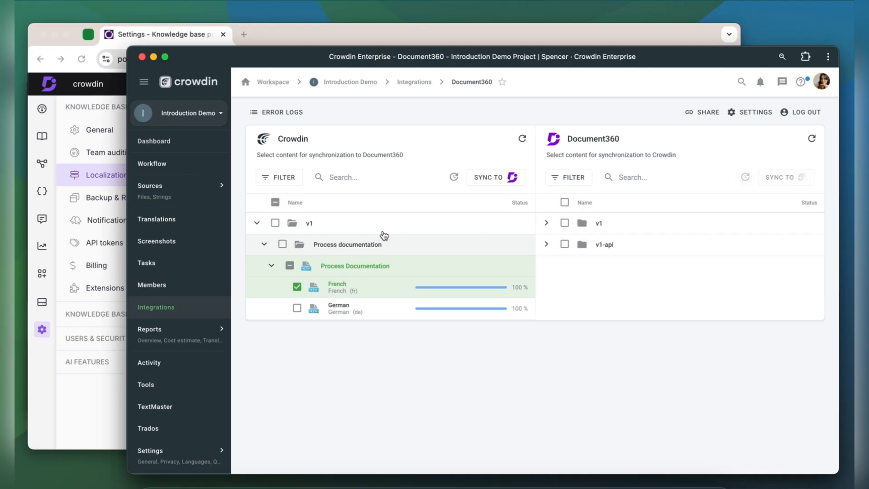
{"action": "left_click", "coordinate": [490, 177]}
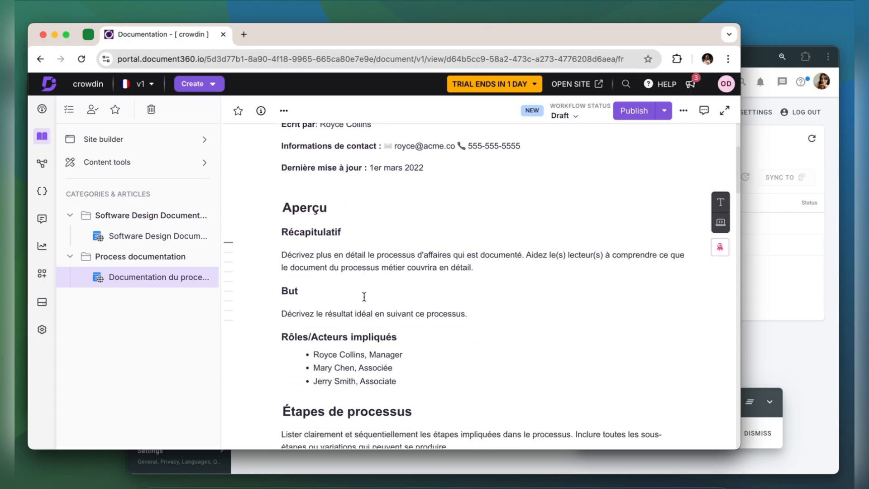
- Scroll through the French 'Documentation du processus' draft to its step-detail table
{"action": "scroll", "scroll_direction": "down", "scroll_amount": 3}
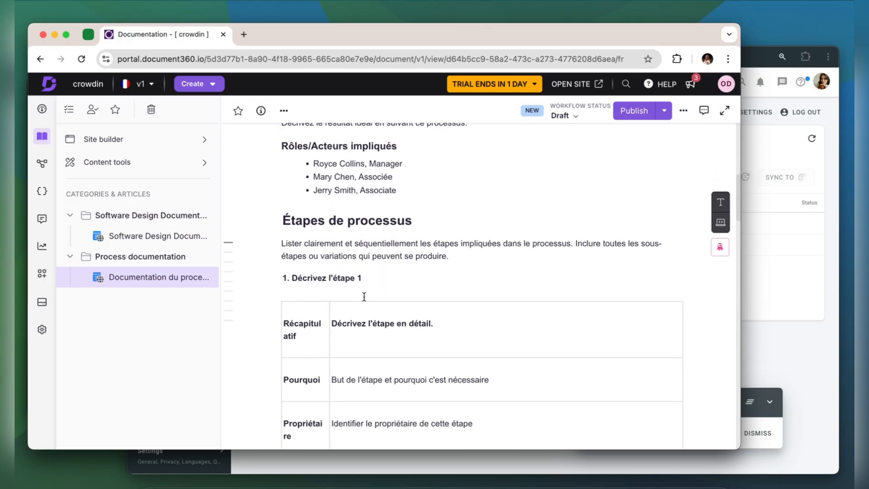